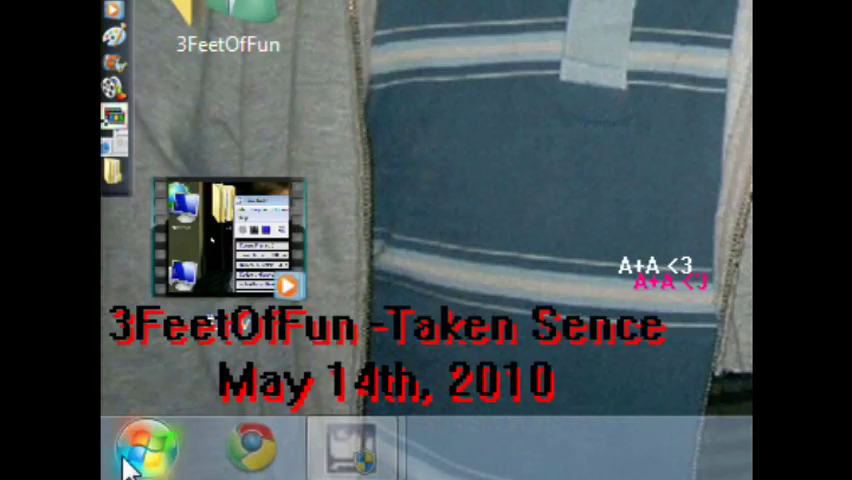
# - Search the Start Menu for 'cmd' so cmd.exe appears in the program results
pyautogui.click(148, 444)
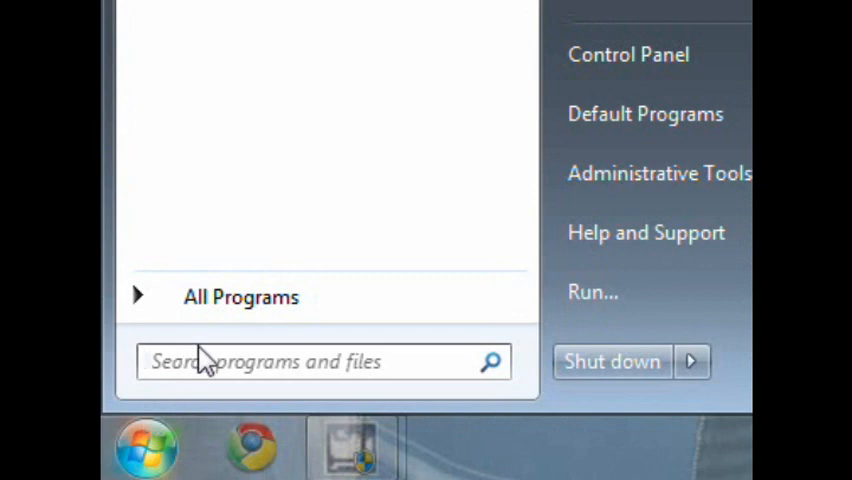
pyautogui.write('cm')
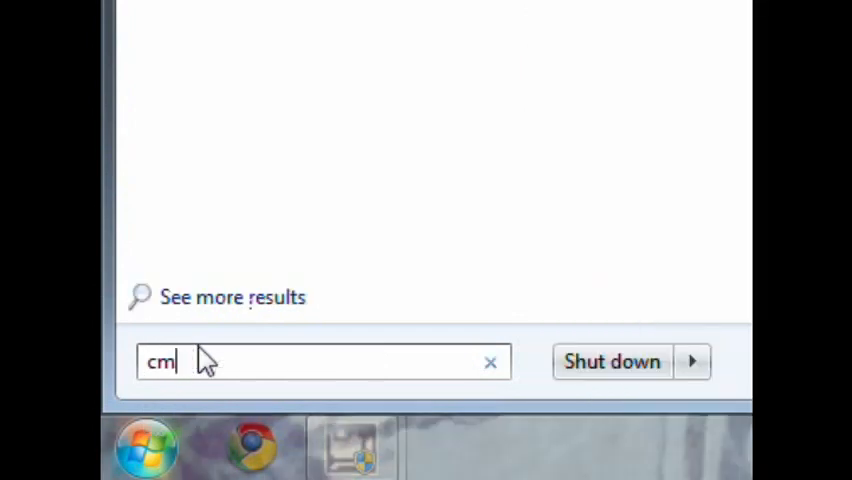
pyautogui.write('d')
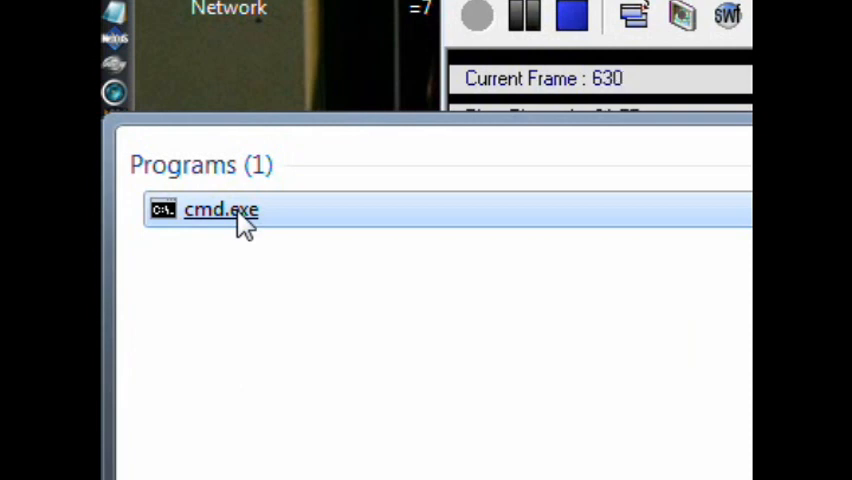
pyautogui.rightClick(230, 210)
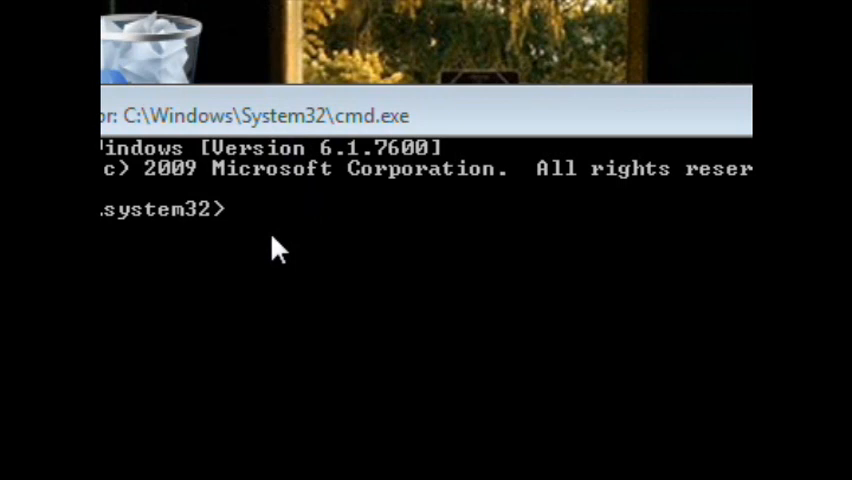
pyautogui.moveTo(272, 224)
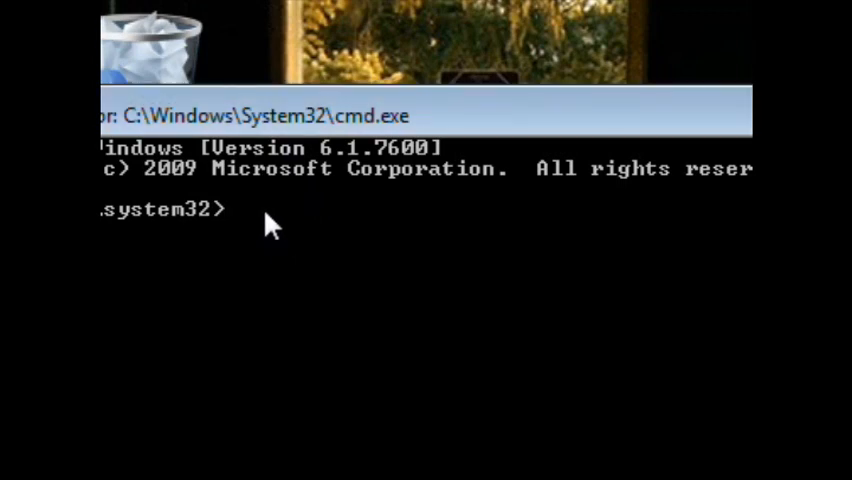
# - Run 'netsh winsock reset' so the Winsock Catalog reports a successful reset
pyautogui.write('nets')
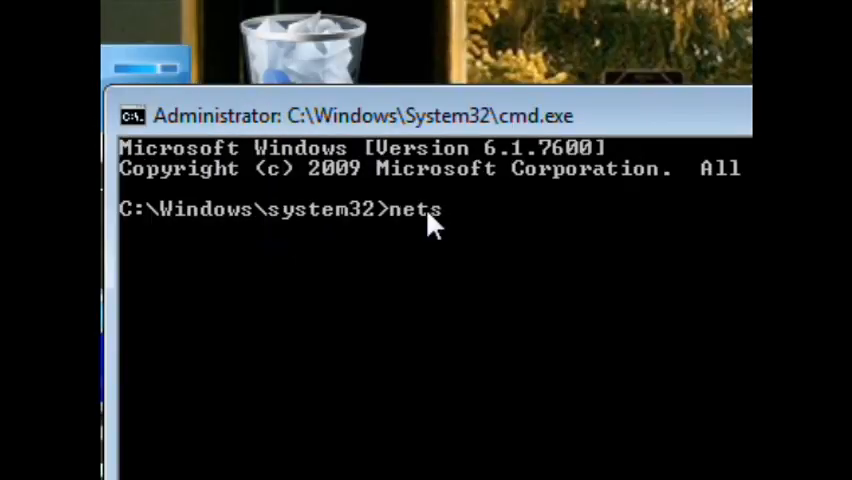
pyautogui.write('h win')
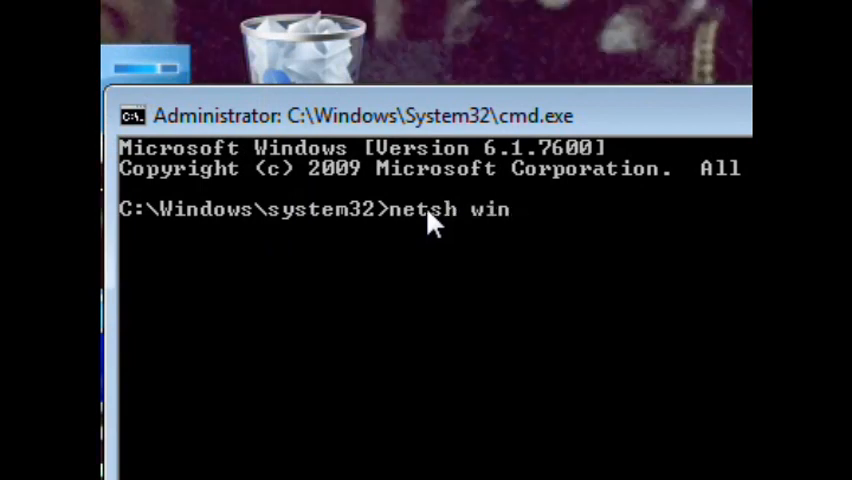
pyautogui.write('sc')
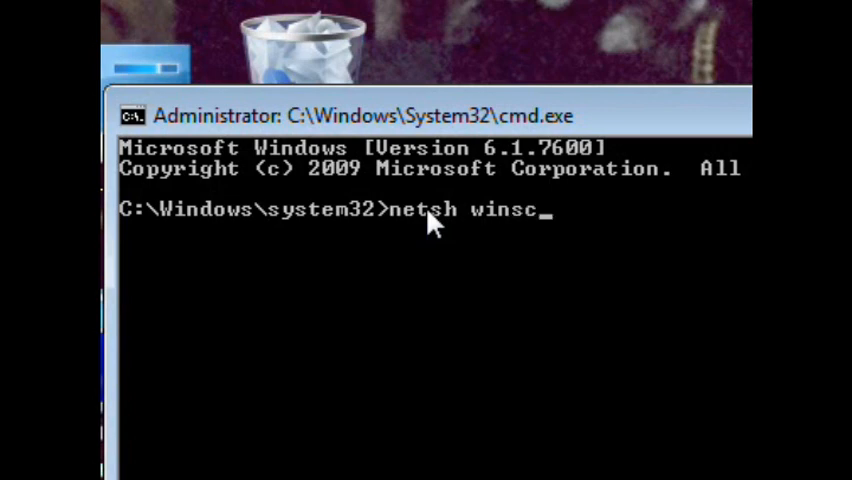
pyautogui.write('ok')
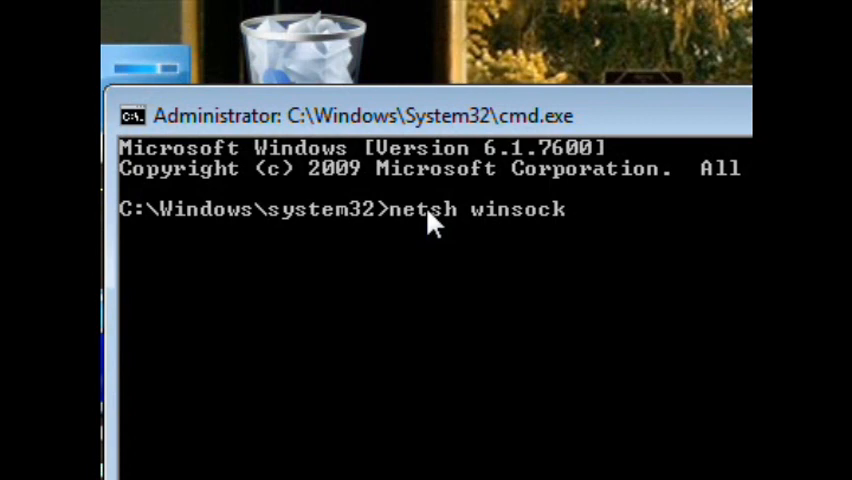
pyautogui.write('resetr')
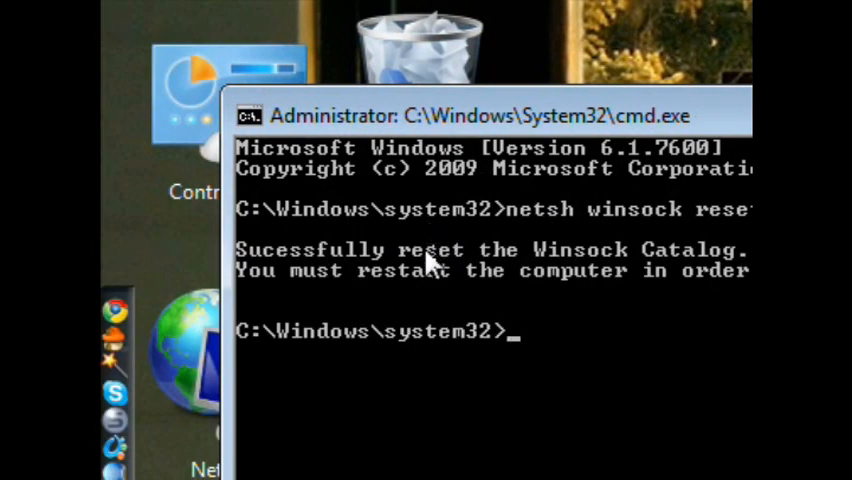
pyautogui.moveTo(324, 300)
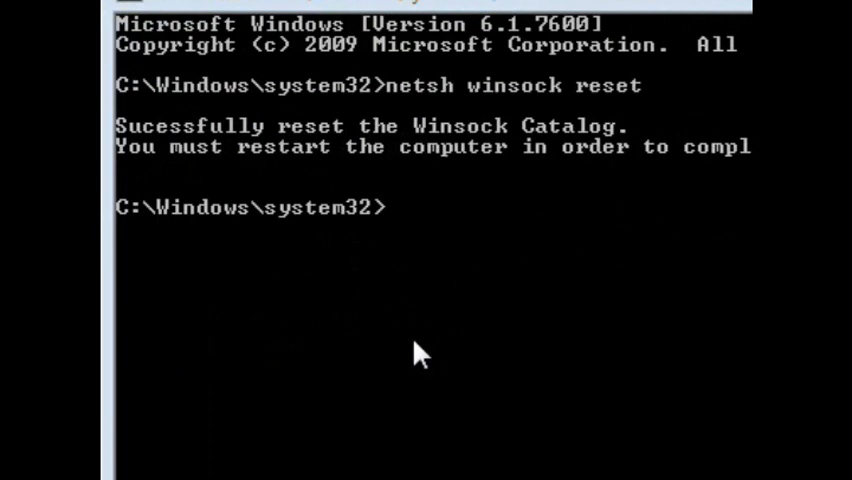
pyautogui.moveTo(576, 272)
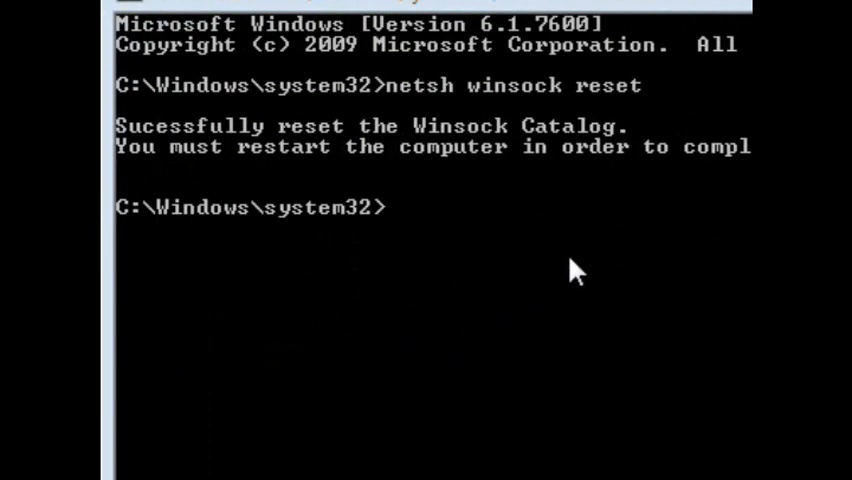